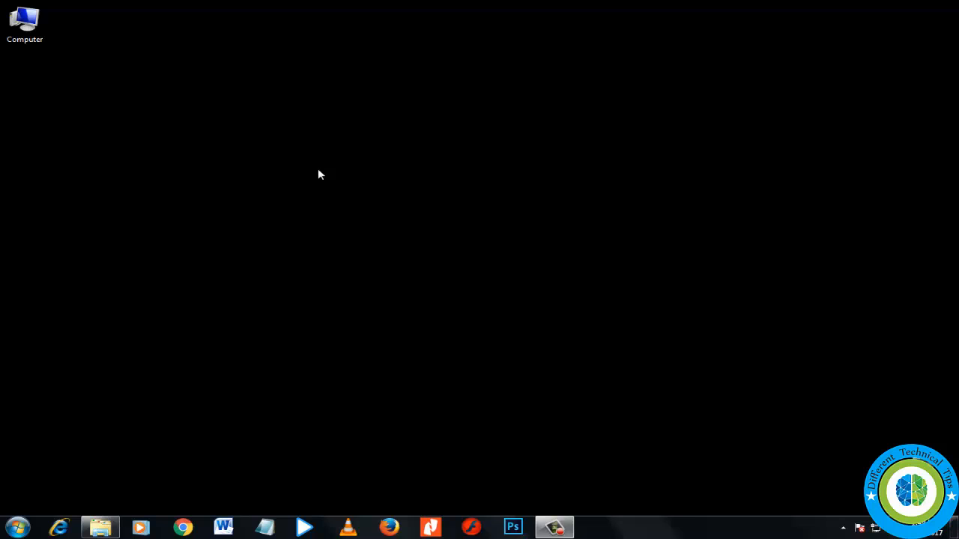
{"action": "mouse_move", "coordinate": [201, 527]}
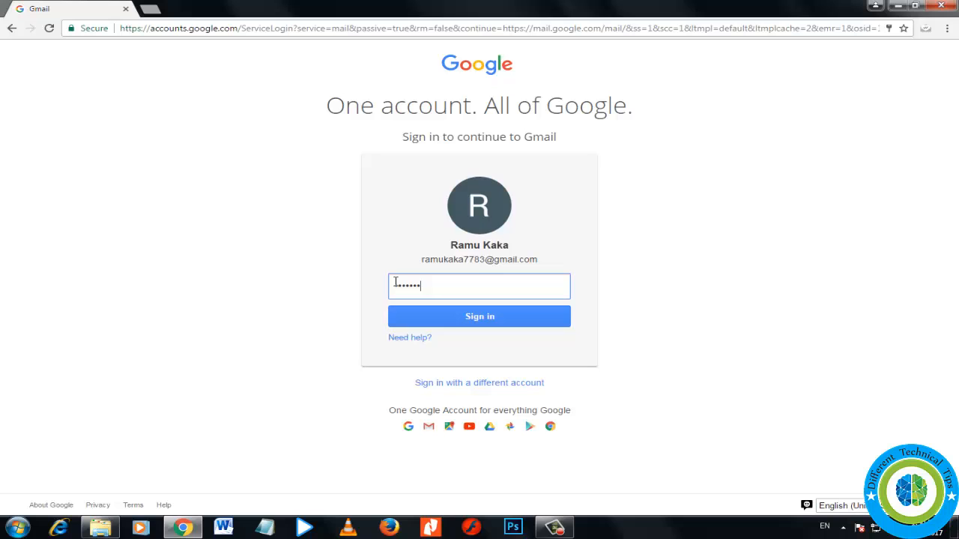
- Sign in to the Gmail account so the inbox loads with the MailTrack Alerts message
{"action": "left_click", "coordinate": [478, 316]}
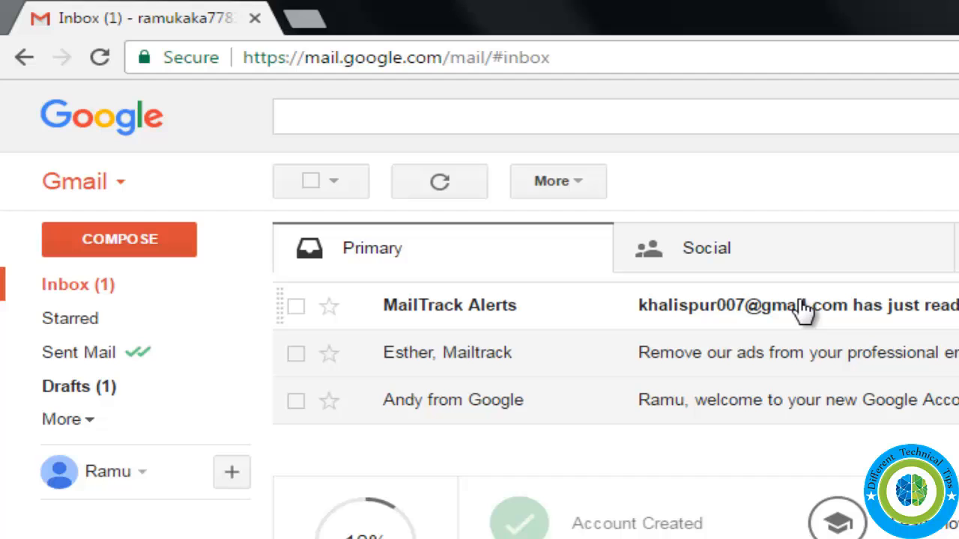
- Read the MailTrack read-receipt alert, dismiss the 'Pencil it in' tip and return to the inbox
{"action": "left_click", "coordinate": [450, 305]}
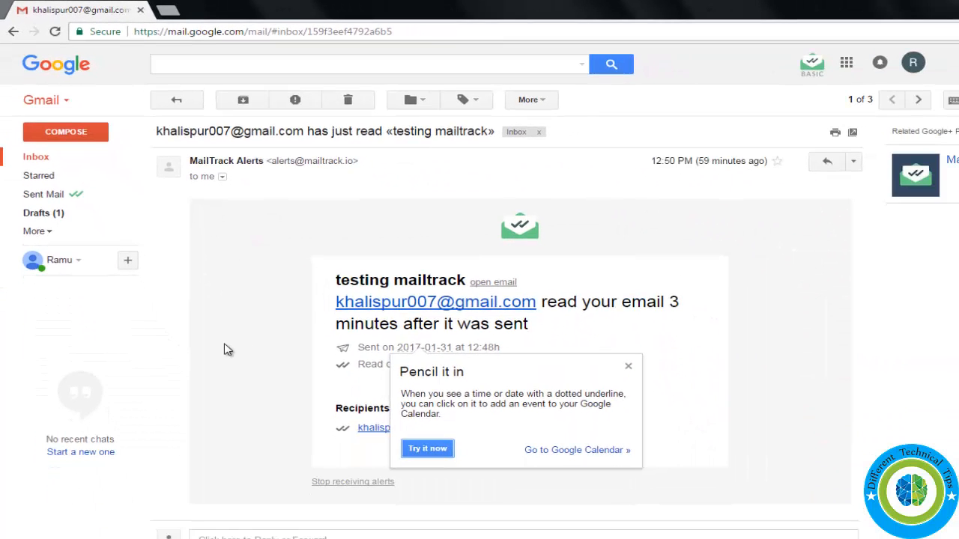
{"action": "mouse_move", "coordinate": [488, 310]}
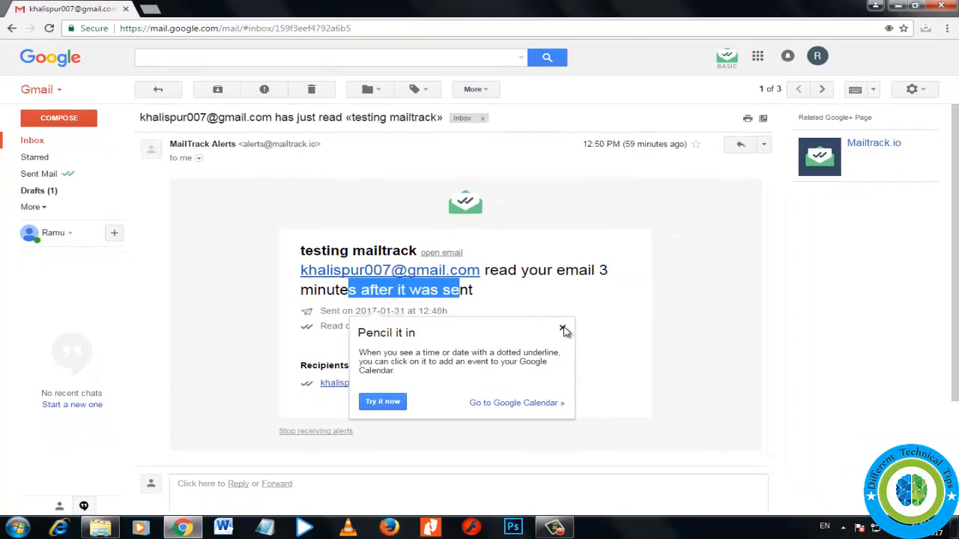
{"action": "left_click", "coordinate": [565, 330]}
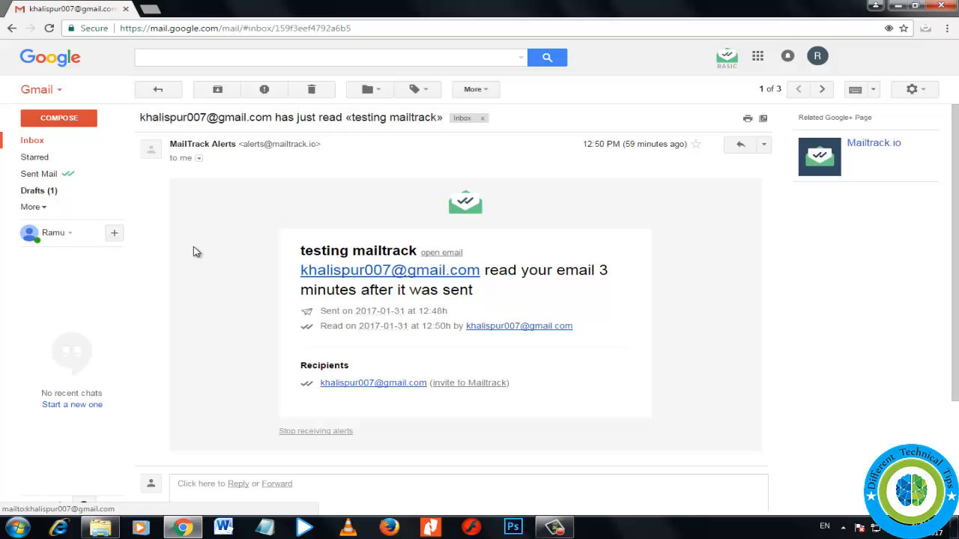
{"action": "left_click", "coordinate": [32, 140]}
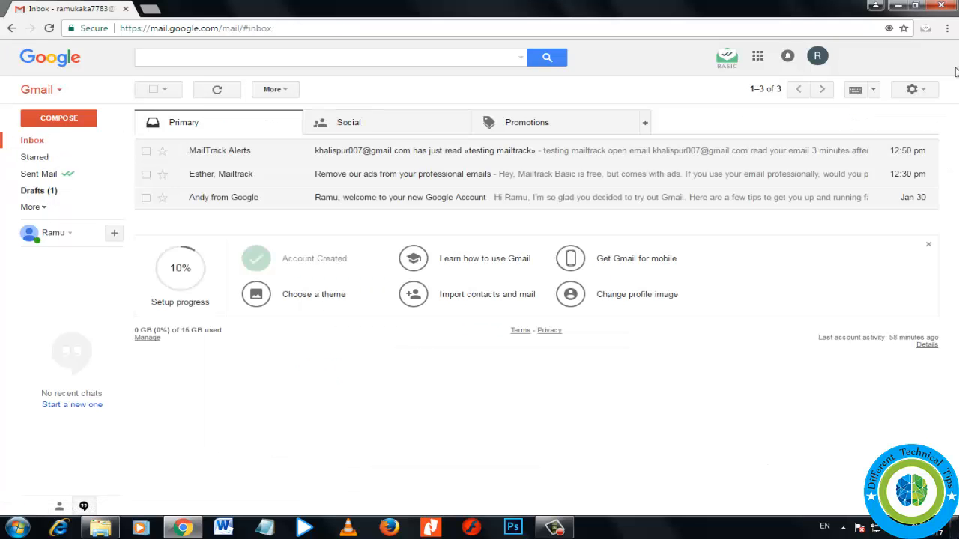
{"action": "mouse_move", "coordinate": [847, 125]}
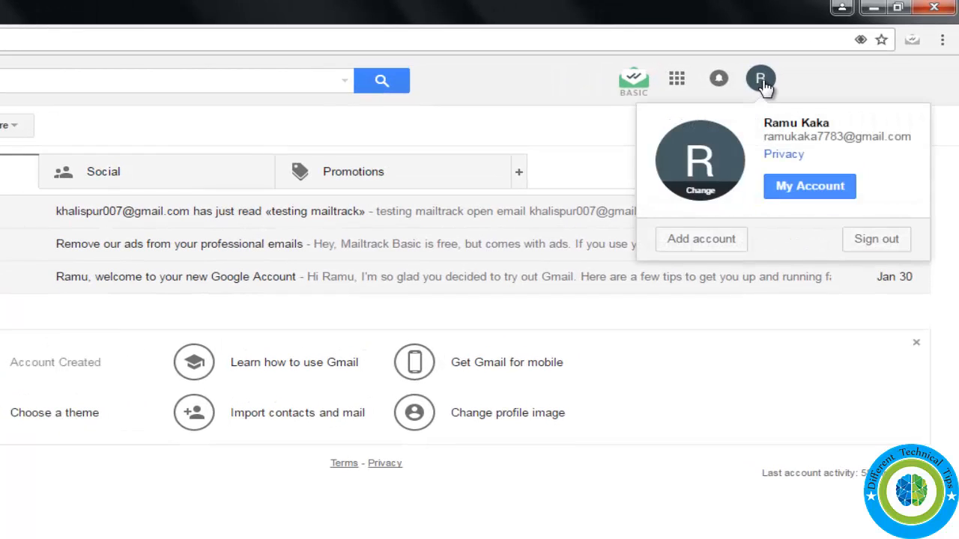
{"action": "mouse_move", "coordinate": [809, 185]}
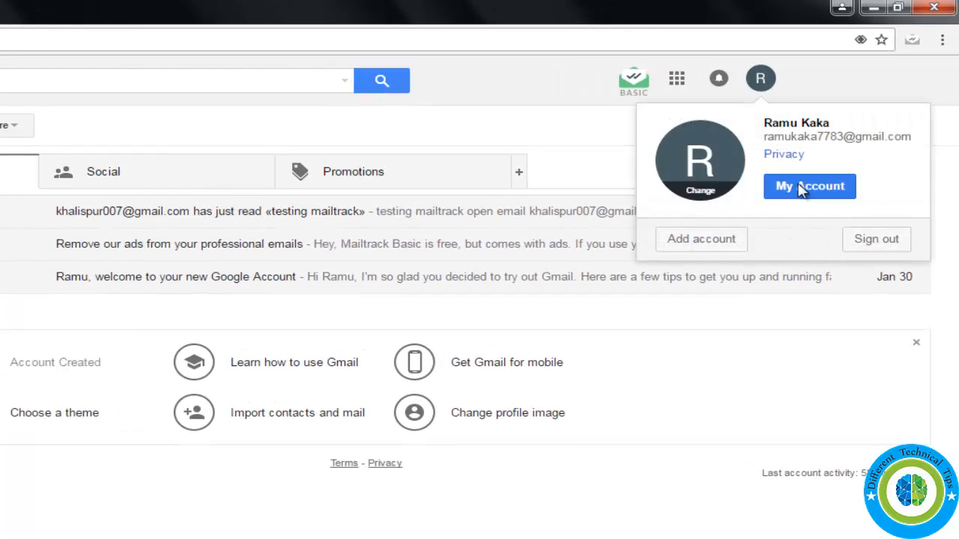
- Reach Connected apps & sites in My Account's Sign-in & security, where Mailtrack is listed
{"action": "left_click", "coordinate": [809, 186]}
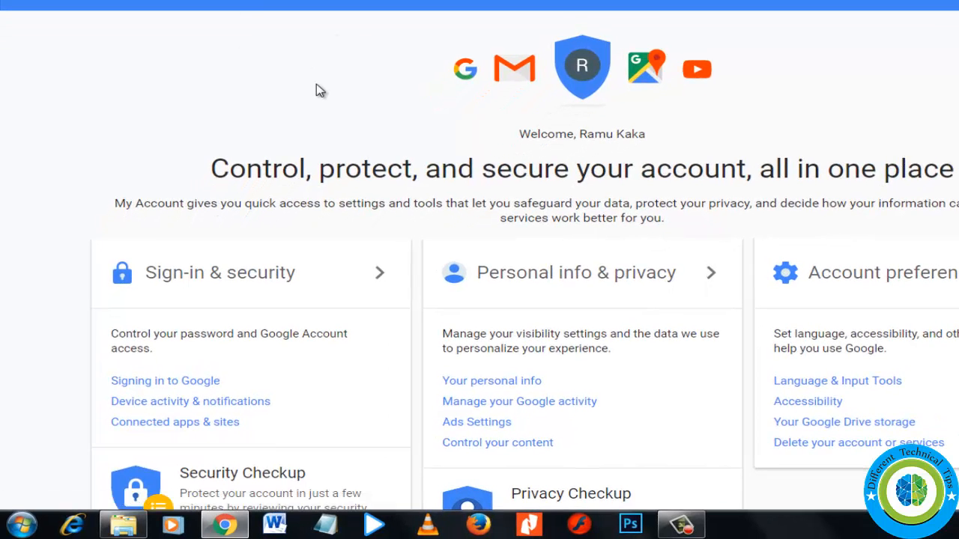
{"action": "scroll", "scroll_direction": "down", "scroll_amount": 3}
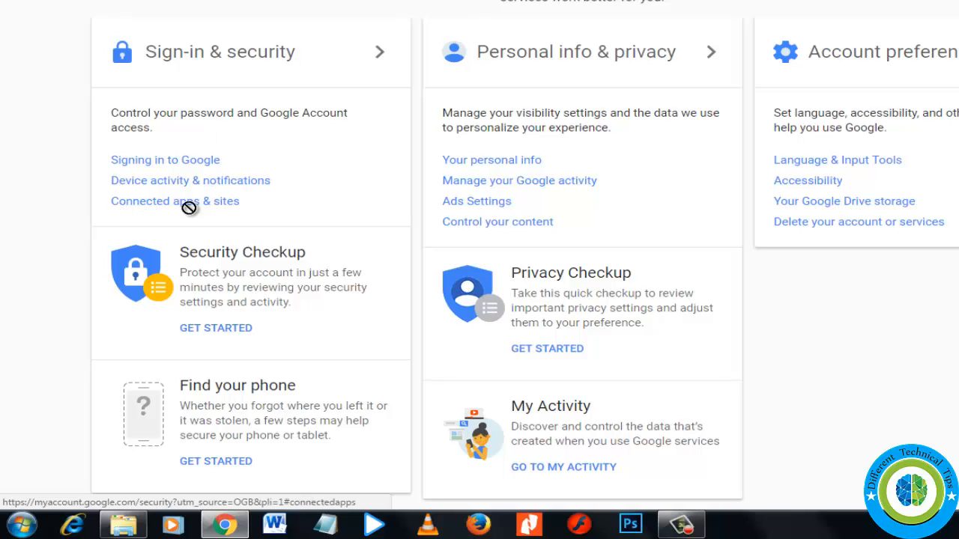
{"action": "mouse_move", "coordinate": [183, 207]}
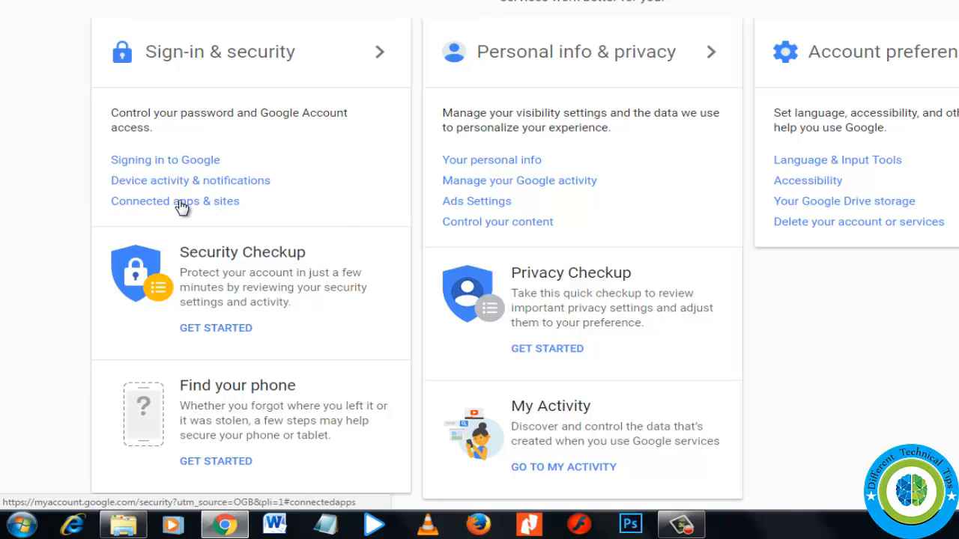
{"action": "left_click", "coordinate": [174, 201]}
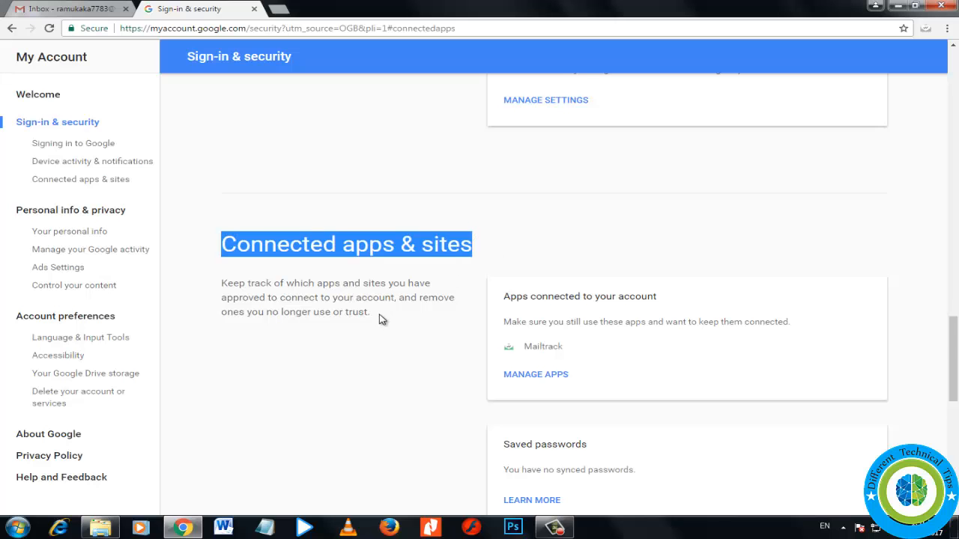
{"action": "scroll", "scroll_direction": "down", "scroll_amount": 3}
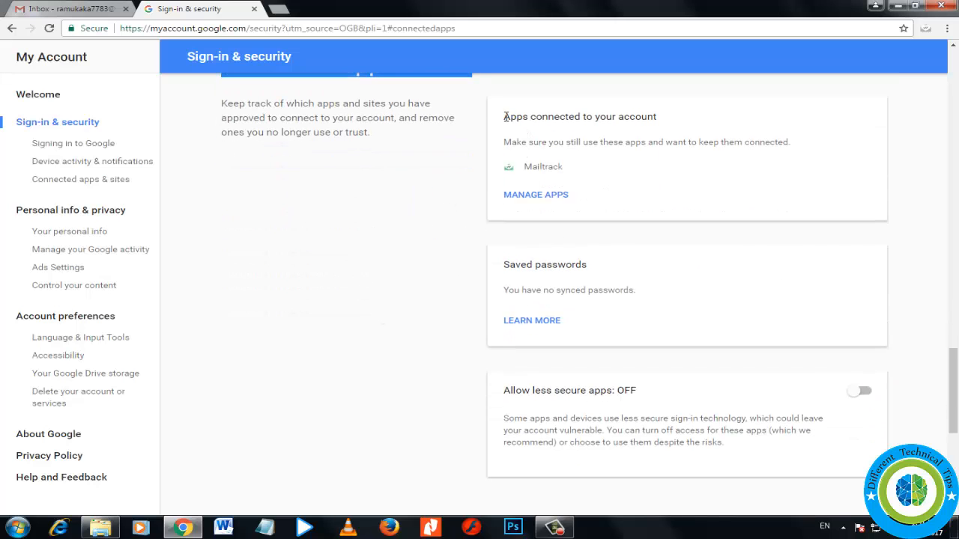
{"action": "double_click", "coordinate": [579, 116]}
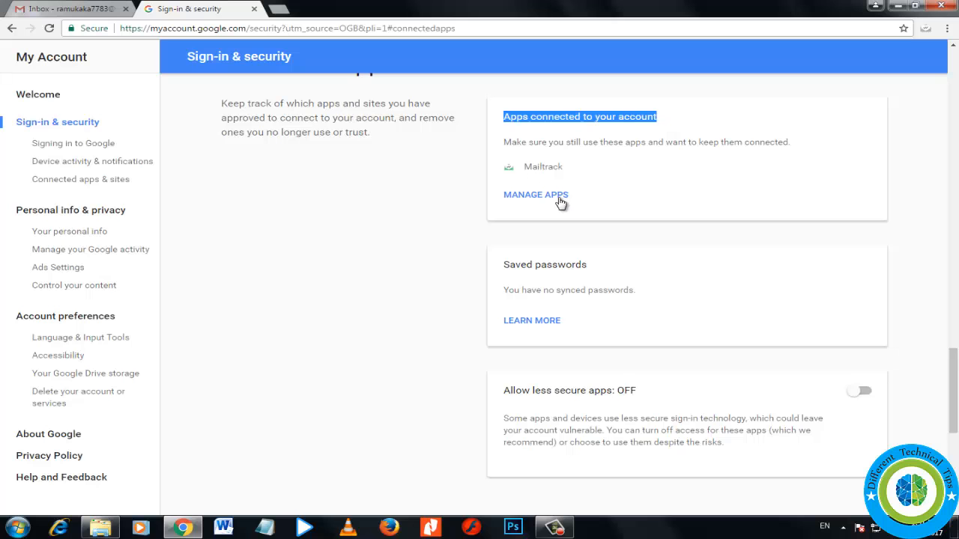
{"action": "mouse_move", "coordinate": [546, 203]}
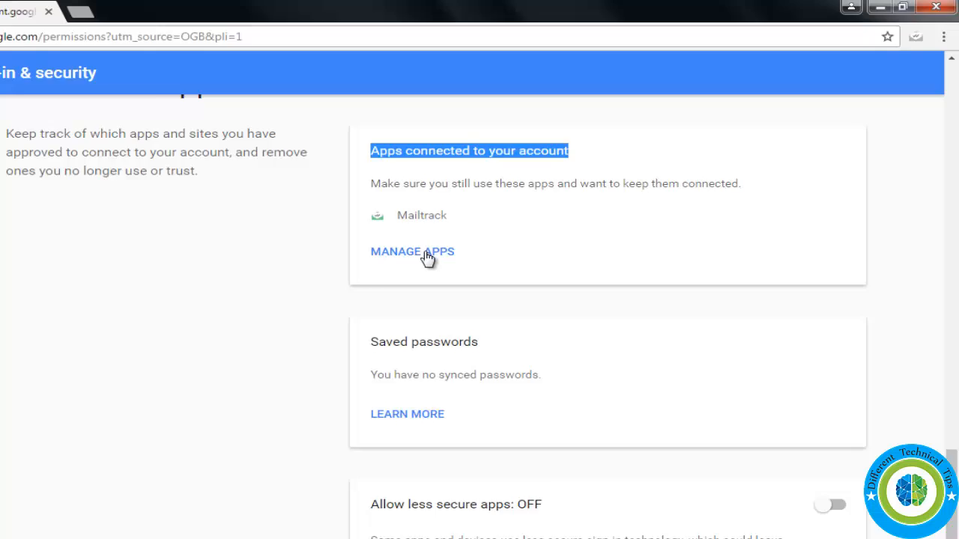
- Revoke Mailtrack's access from the connected apps list and confirm the removal
{"action": "left_click", "coordinate": [412, 251]}
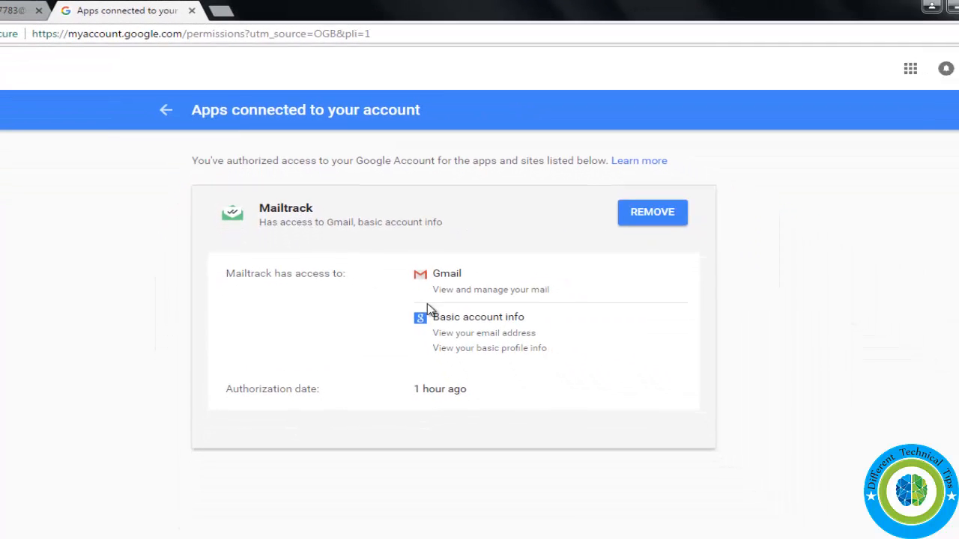
{"action": "mouse_move", "coordinate": [481, 259]}
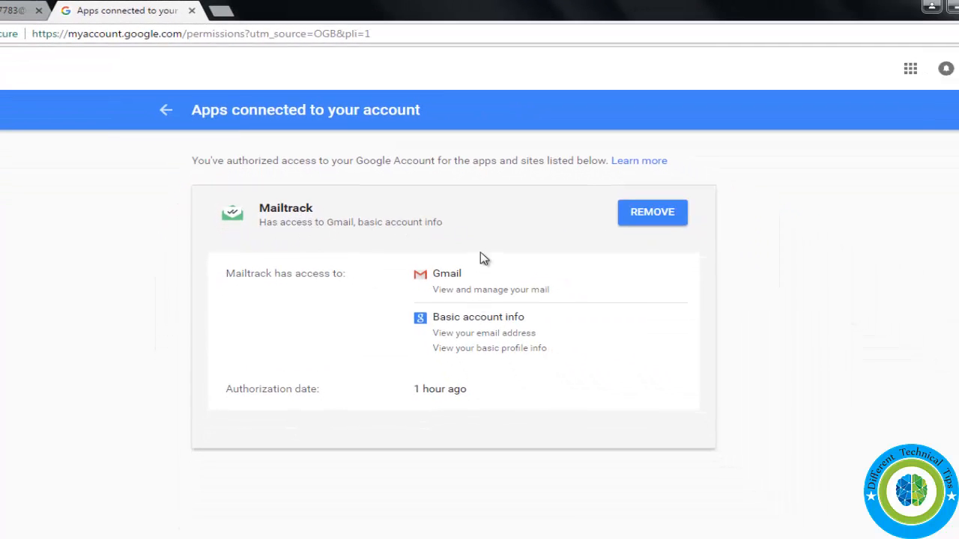
{"action": "mouse_move", "coordinate": [674, 291]}
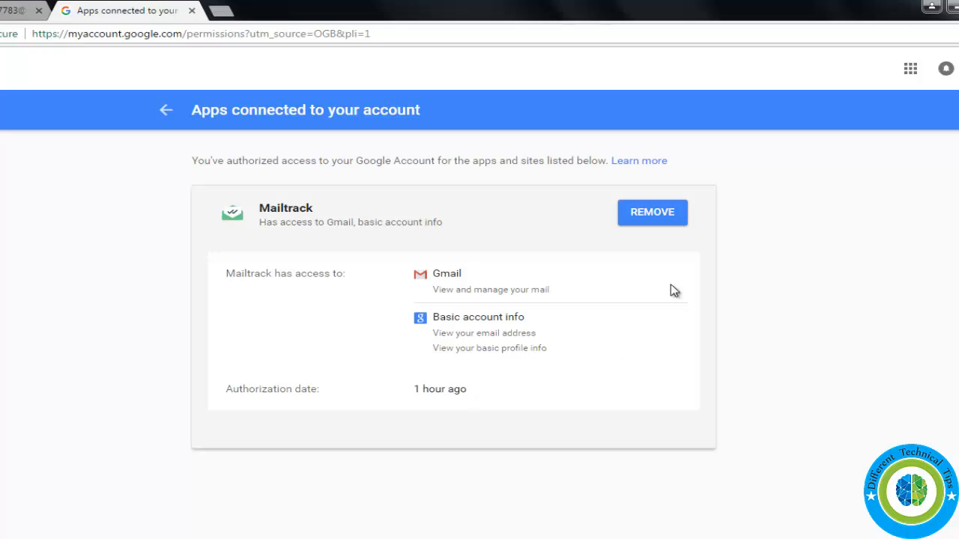
{"action": "mouse_move", "coordinate": [655, 217]}
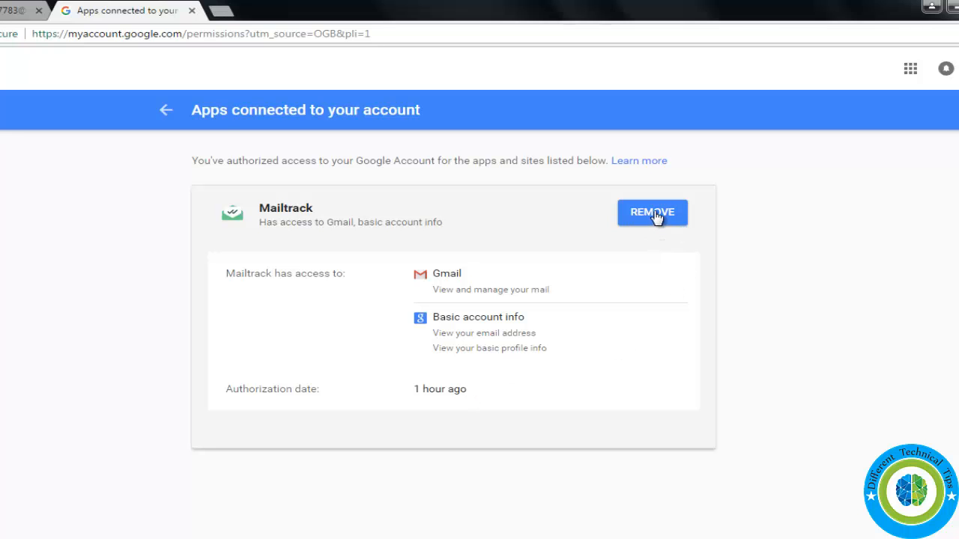
{"action": "left_click", "coordinate": [652, 212]}
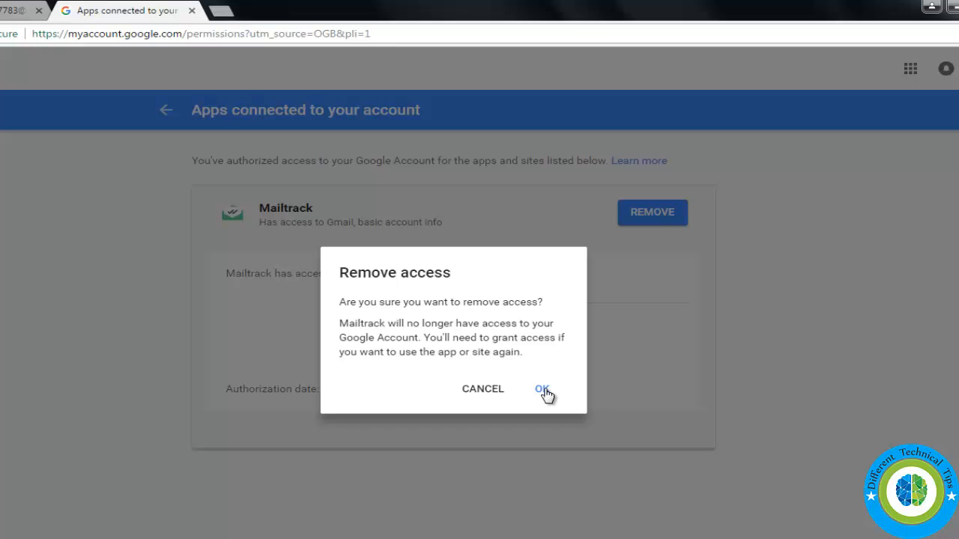
{"action": "left_click", "coordinate": [540, 389]}
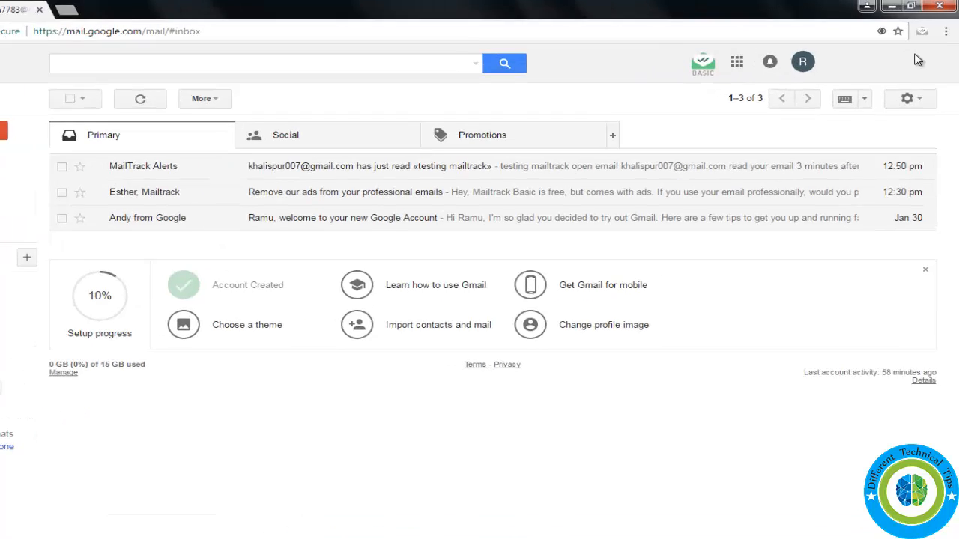
- Show Chrome's installed extensions list via More tools
{"action": "left_click", "coordinate": [946, 30]}
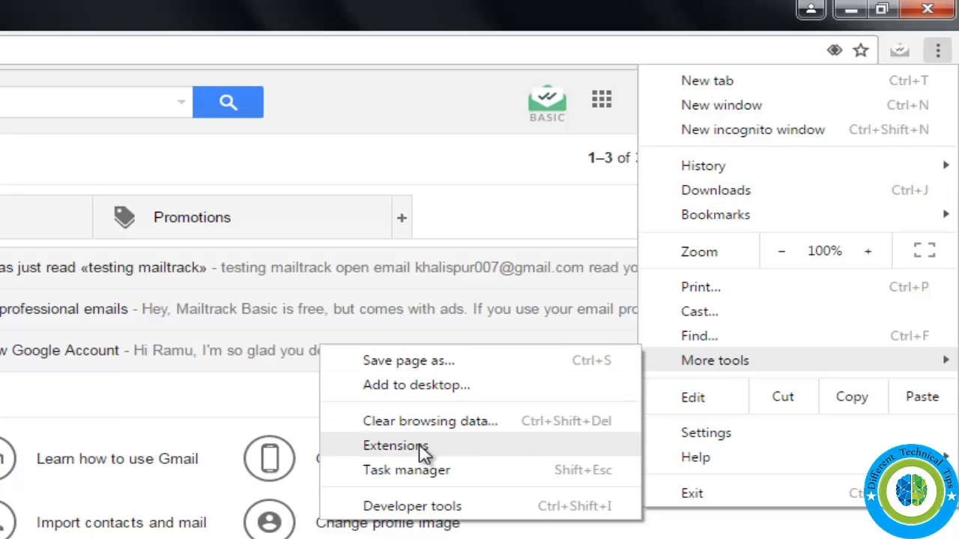
{"action": "left_click", "coordinate": [397, 445]}
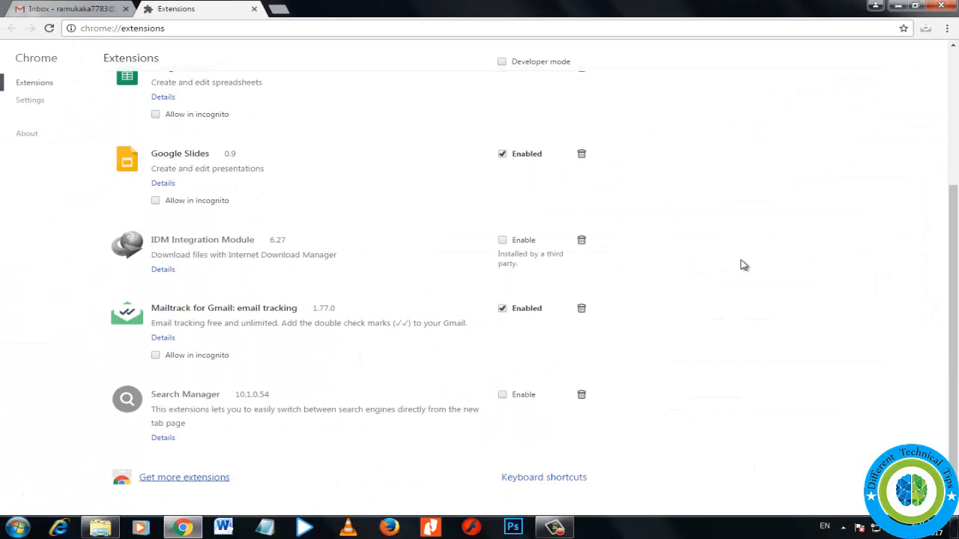
{"action": "scroll", "scroll_direction": "up", "scroll_amount": 3}
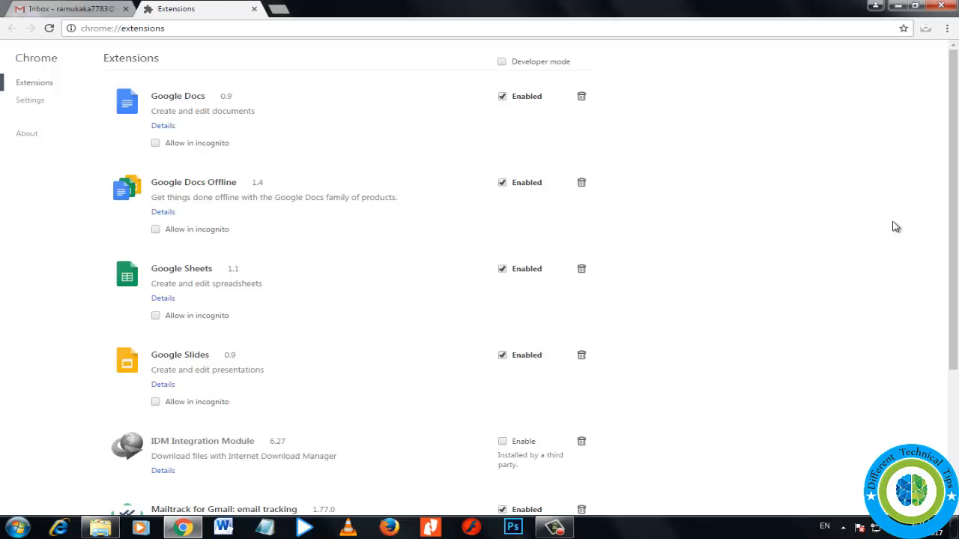
{"action": "scroll", "scroll_direction": "down", "scroll_amount": 3}
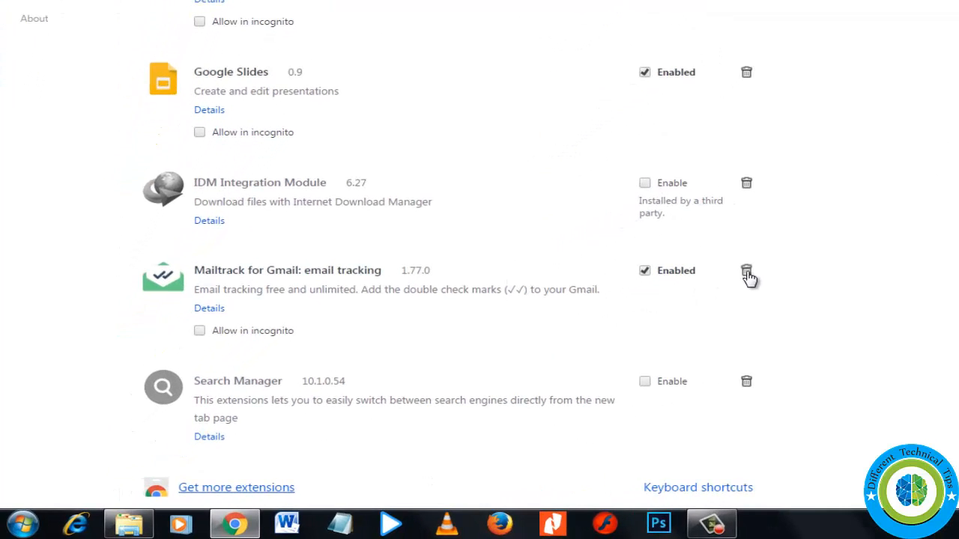
- Uninstall the Mailtrack for Gmail extension, confirm, and close its goodbye page
{"action": "left_click", "coordinate": [746, 272]}
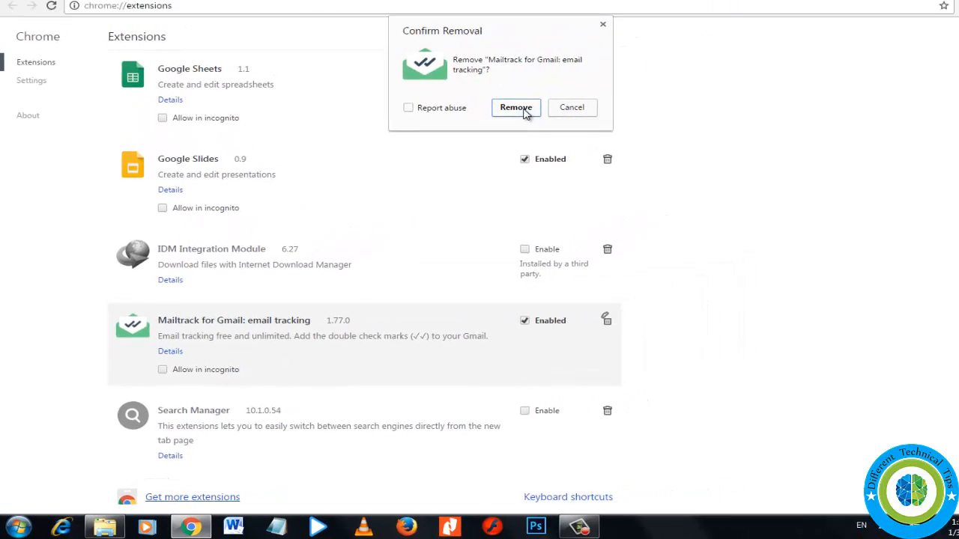
{"action": "left_click", "coordinate": [516, 107]}
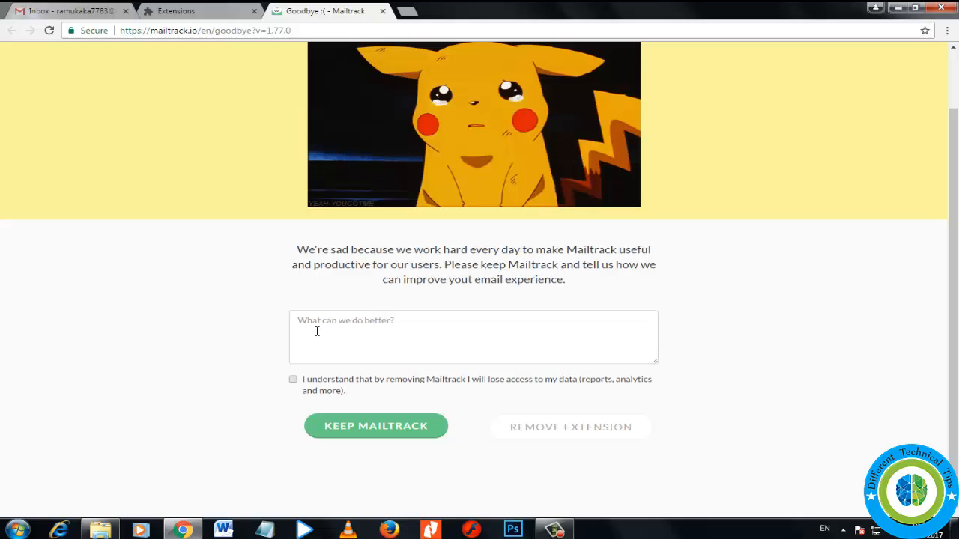
{"action": "scroll", "scroll_direction": "up", "scroll_amount": 3}
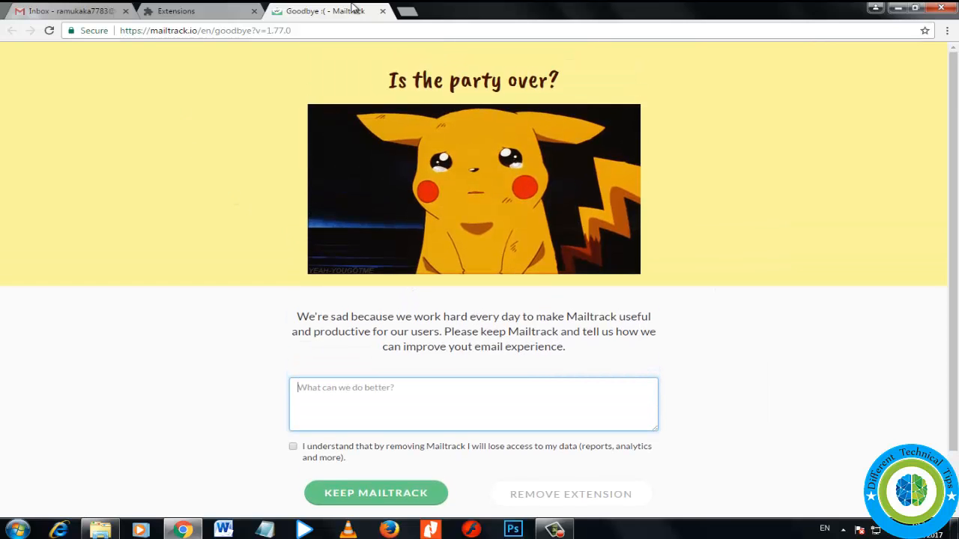
{"action": "left_click", "coordinate": [383, 10]}
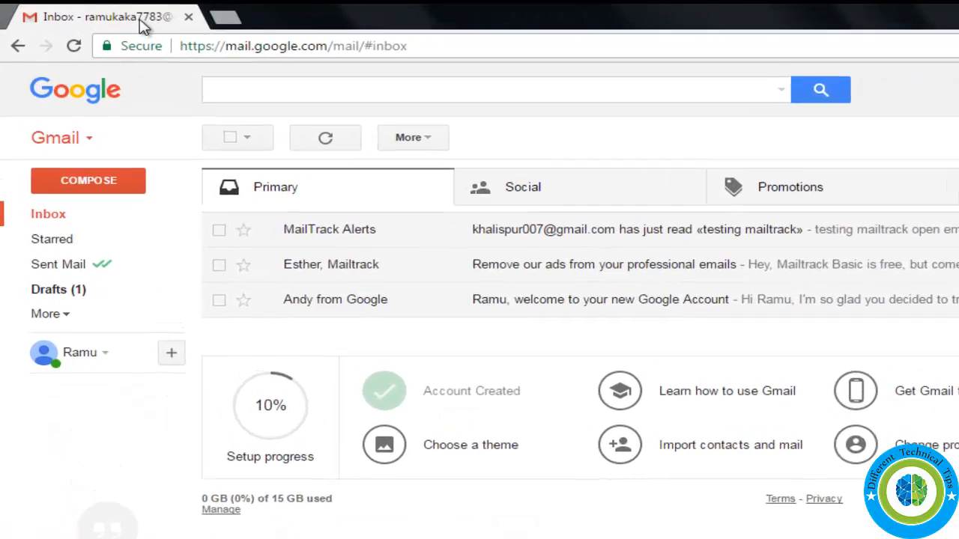
- Confirm the inbox no longer shows the Mailtrack icon, then sign out of the Gmail account
{"action": "left_click", "coordinate": [73, 45]}
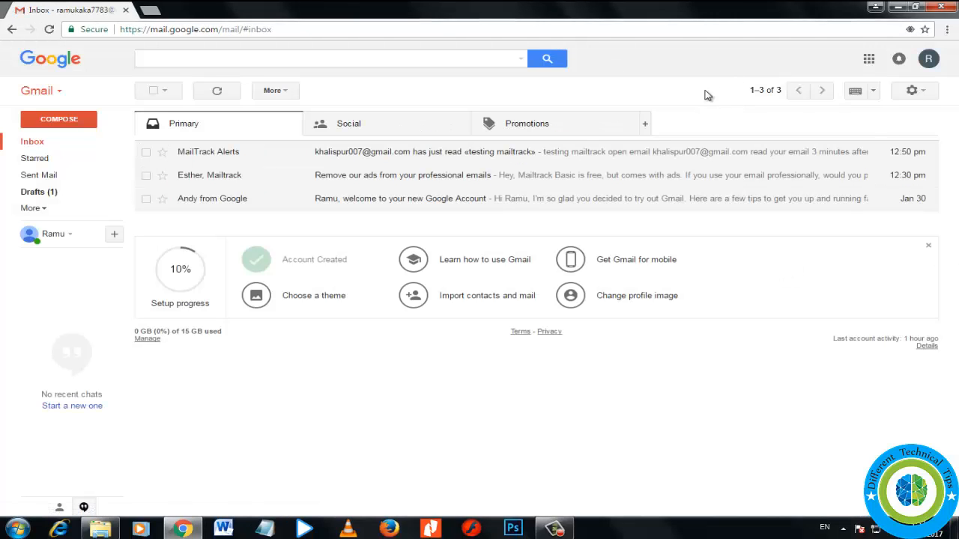
{"action": "mouse_move", "coordinate": [249, 158]}
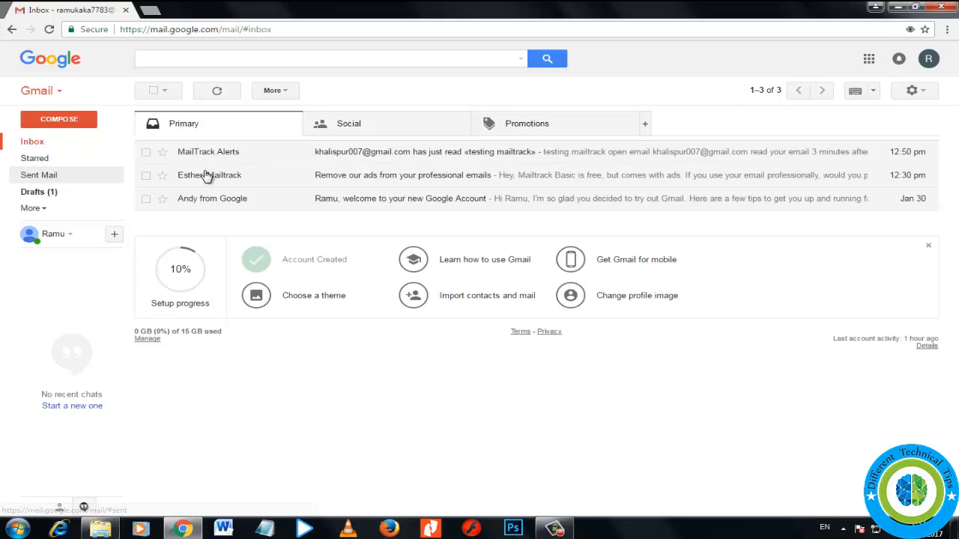
{"action": "mouse_move", "coordinate": [648, 104]}
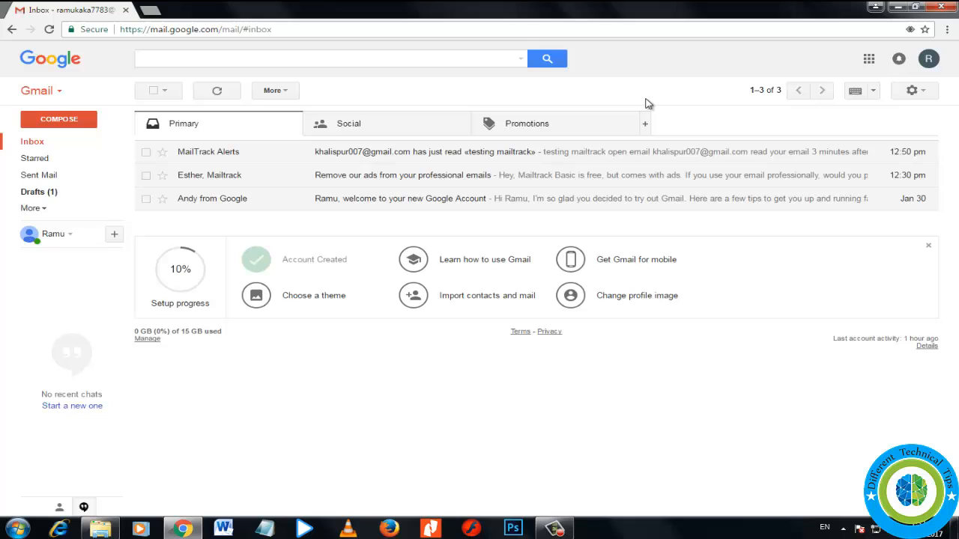
{"action": "mouse_move", "coordinate": [730, 194]}
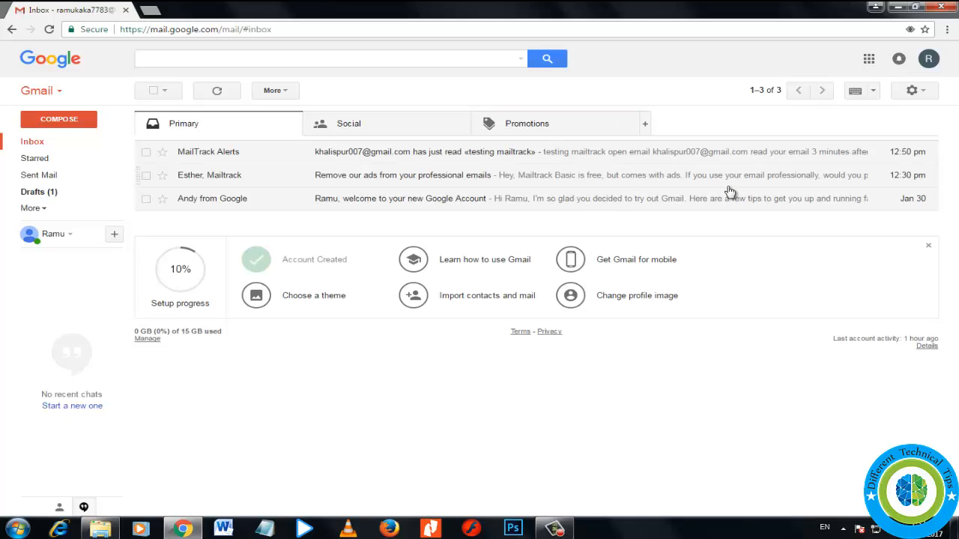
{"action": "mouse_move", "coordinate": [925, 76]}
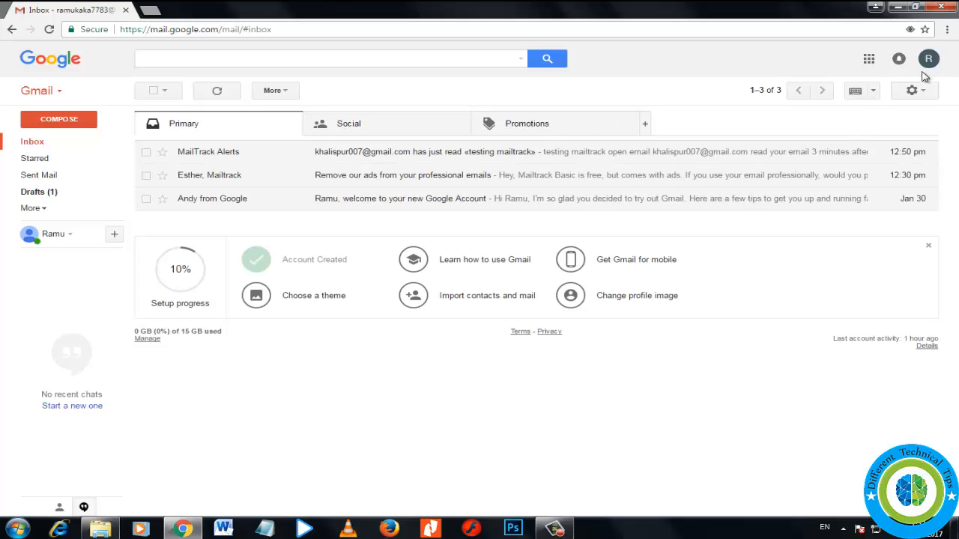
{"action": "left_click", "coordinate": [928, 59]}
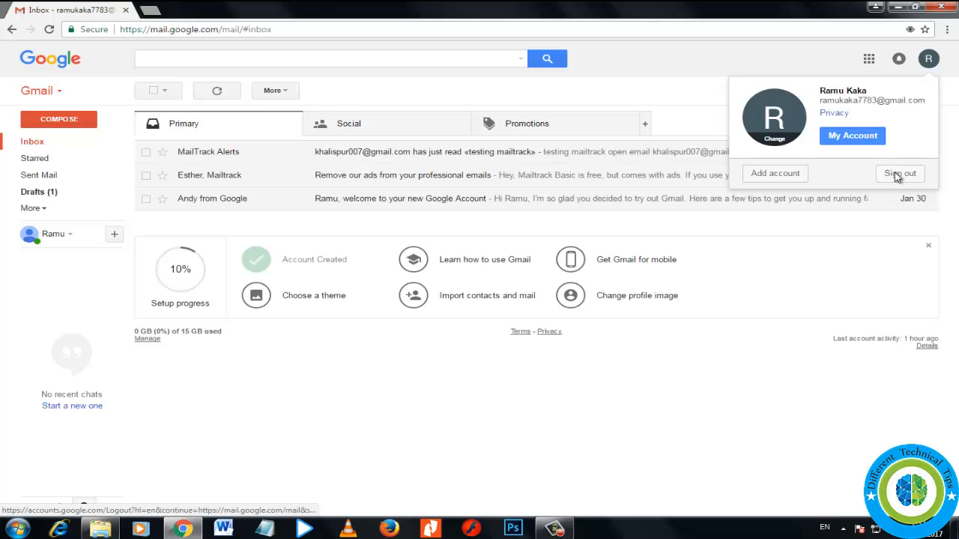
{"action": "left_click", "coordinate": [899, 173]}
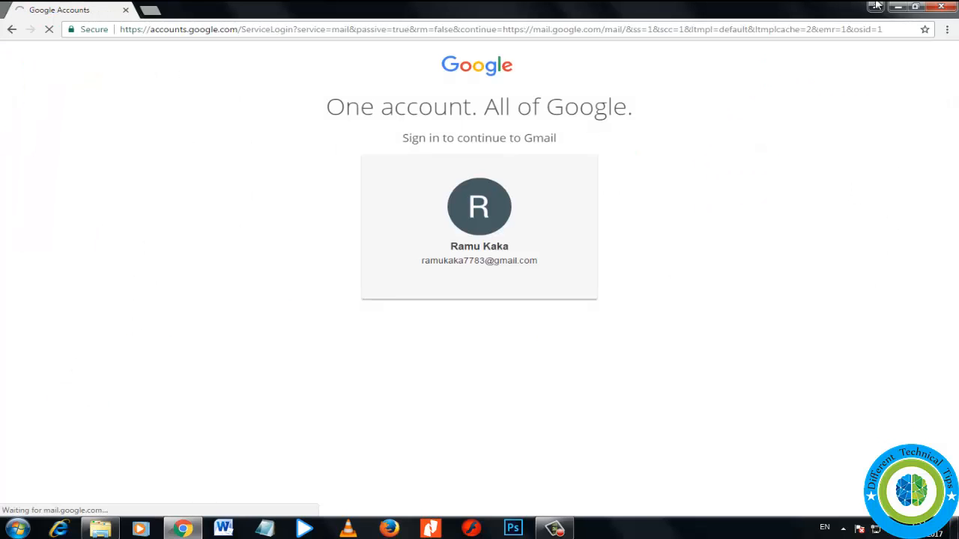